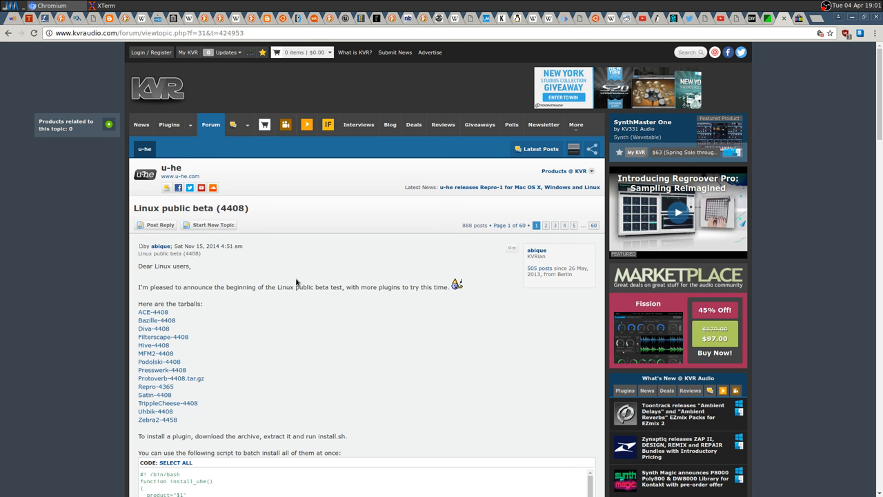
- Read through the u-he Linux beta post's tarball list on KVR Audio
scroll("down", 3)
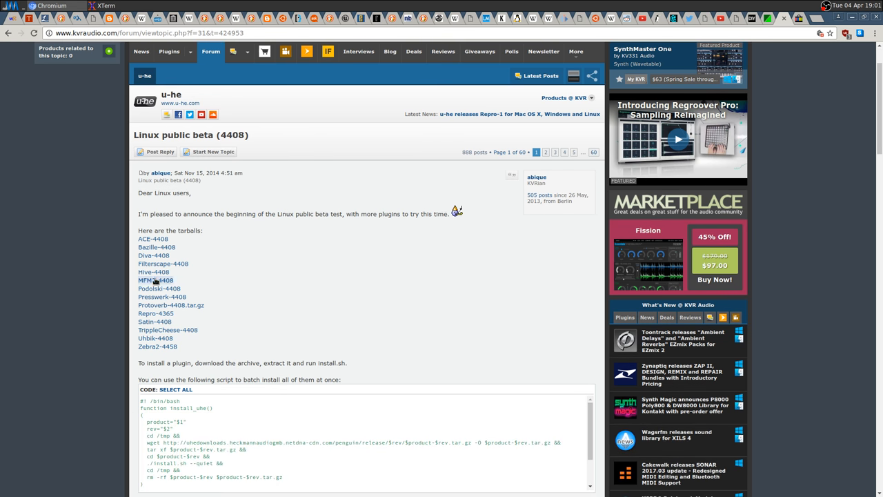
mouse_move(153, 255)
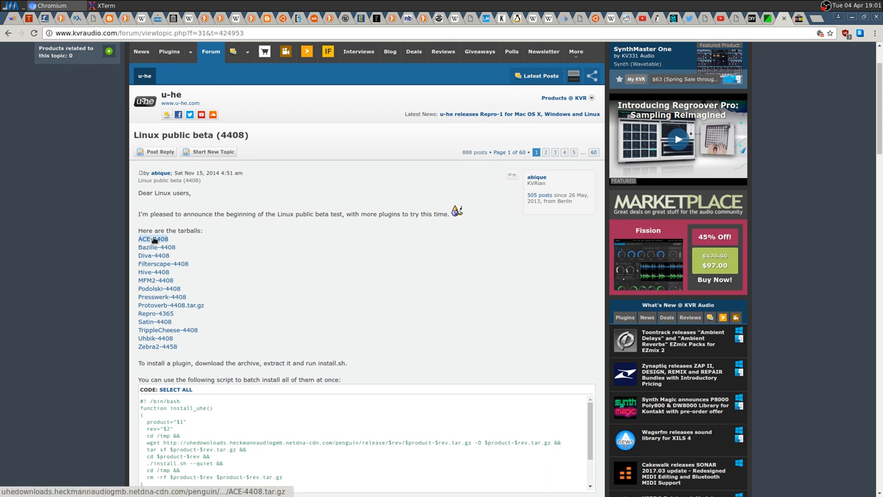
mouse_move(140, 272)
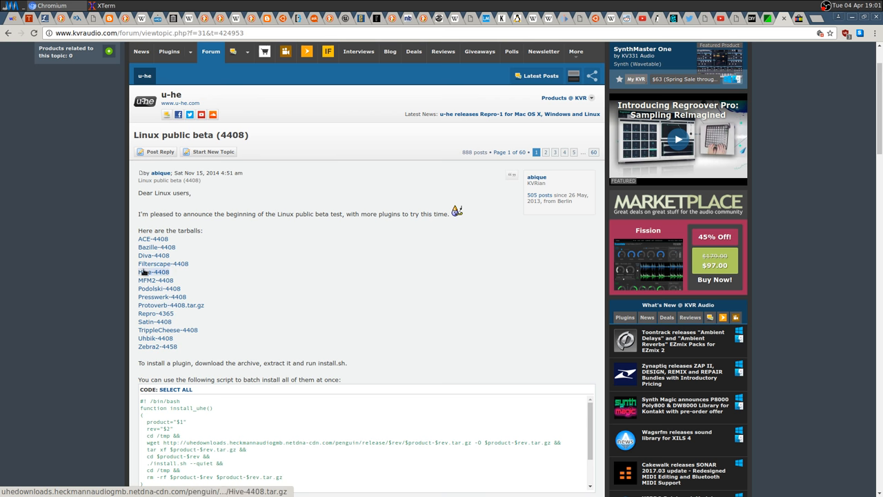
scroll("down", 3)
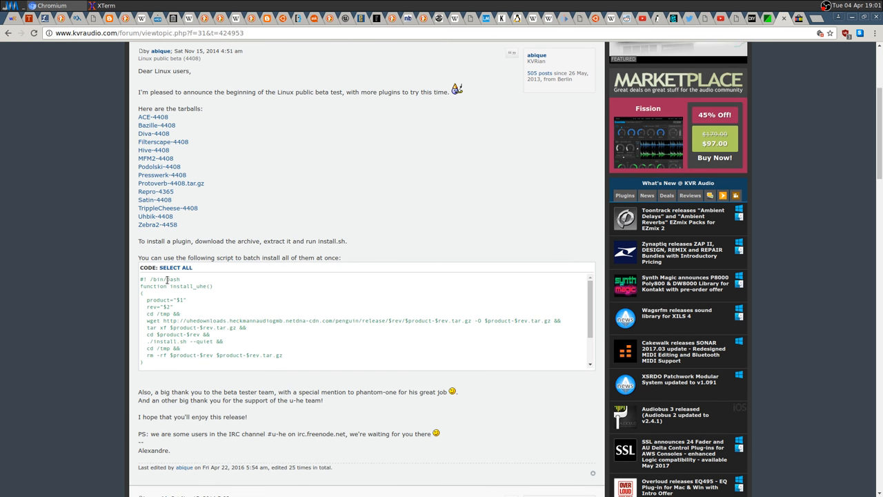
scroll("down", 3)
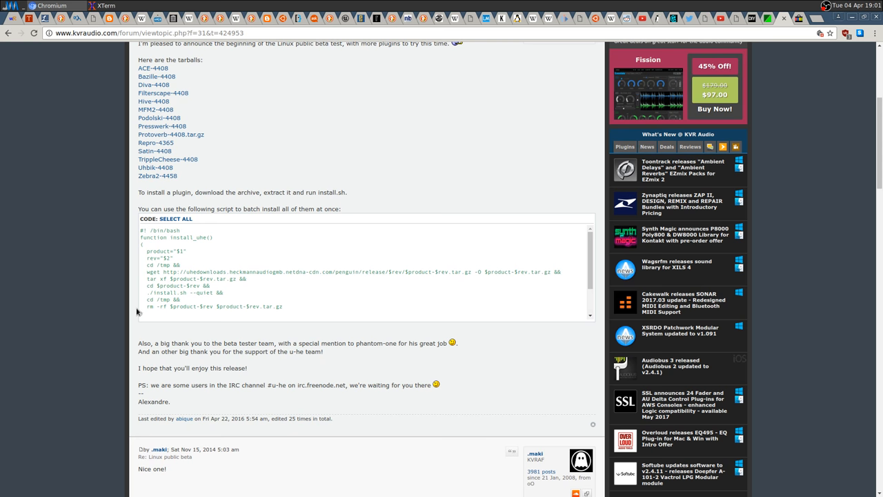
scroll("up", 3)
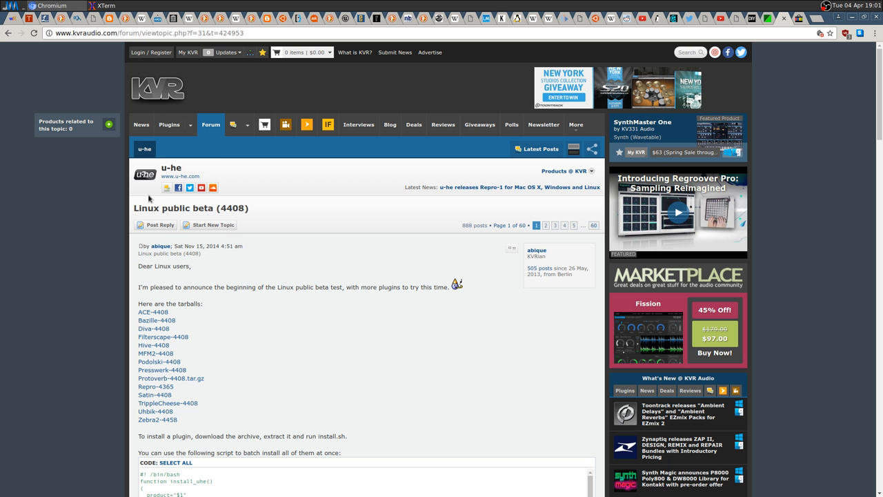
- Go to the KVR forum index and into the u-he forum
left_click(211, 124)
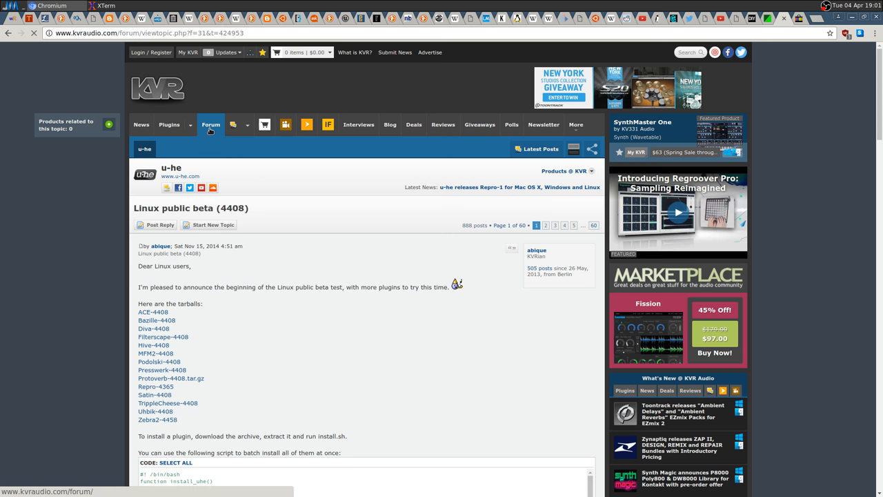
left_click(210, 125)
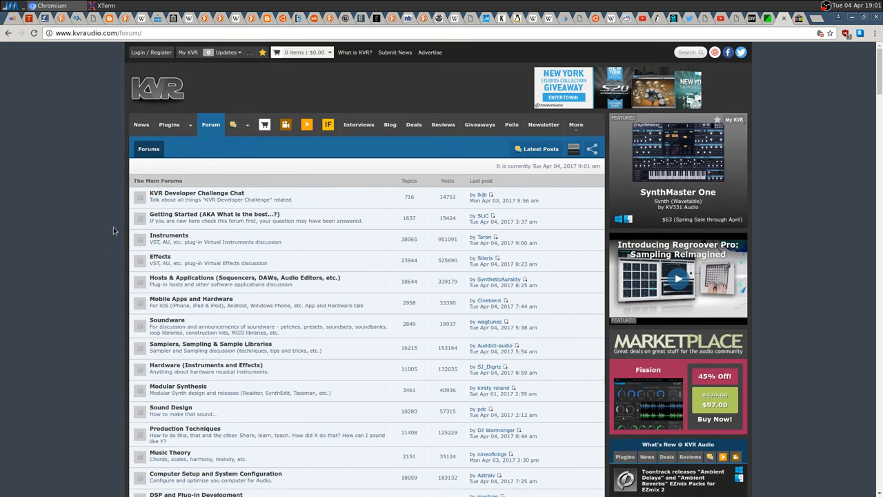
scroll("down", 3)
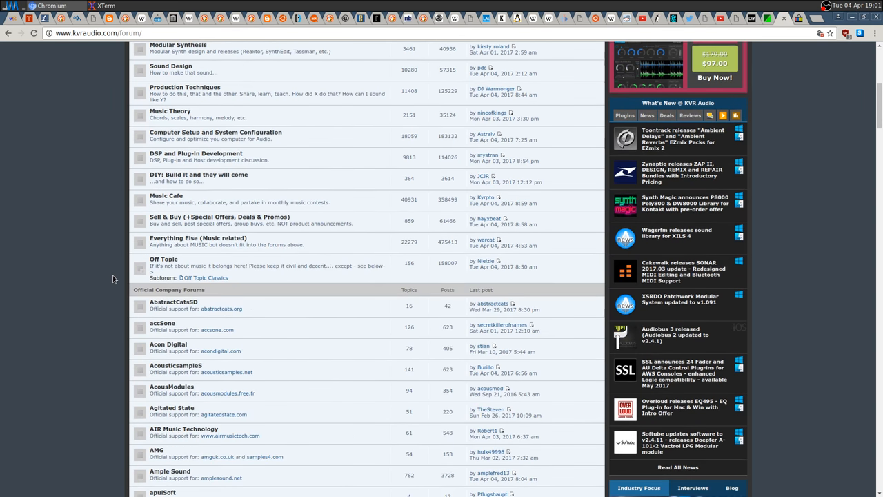
scroll("down", 3)
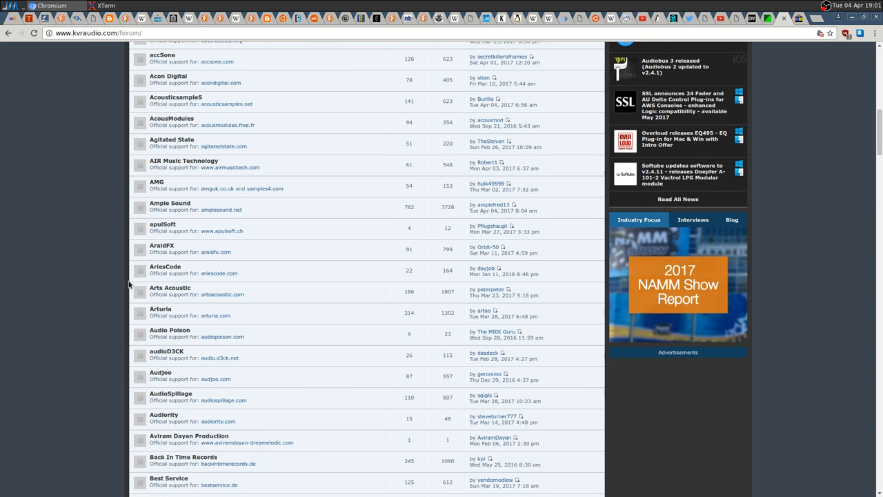
scroll("down", 3)
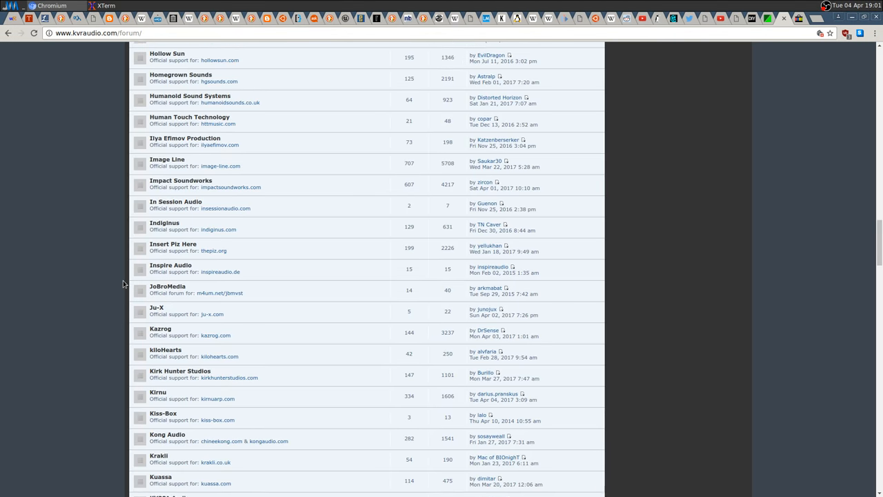
scroll("down", 3)
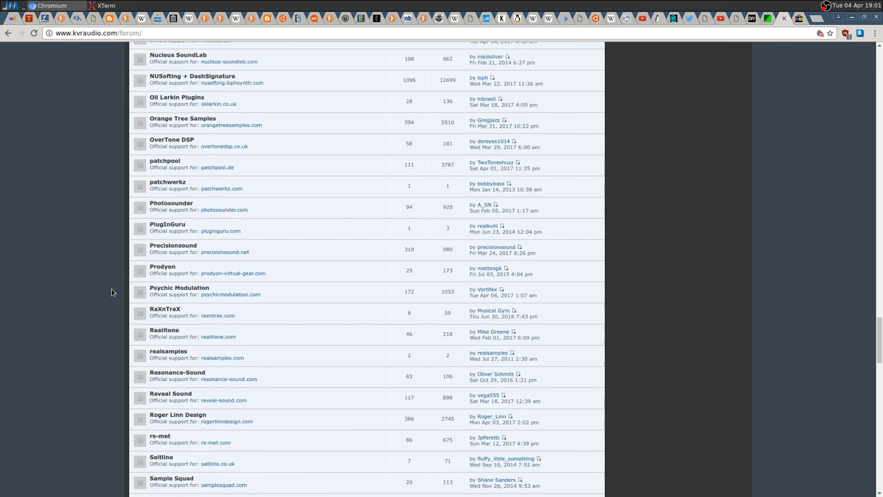
scroll("down", 3)
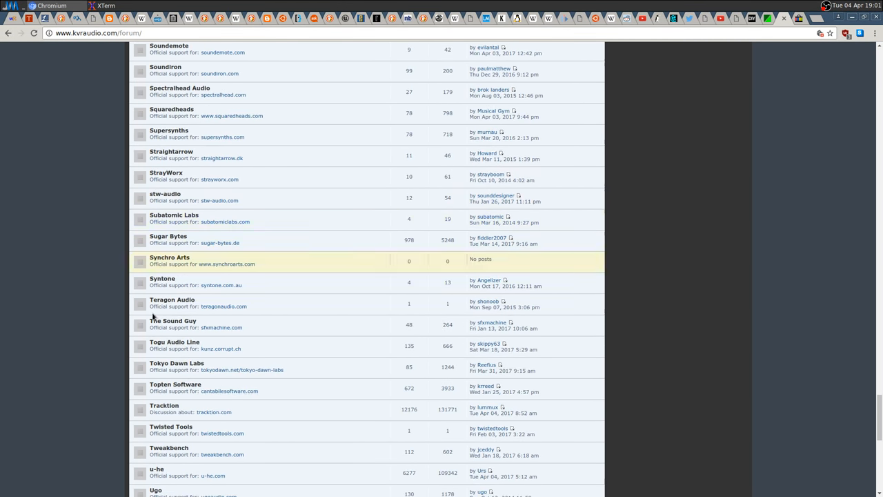
scroll("down", 3)
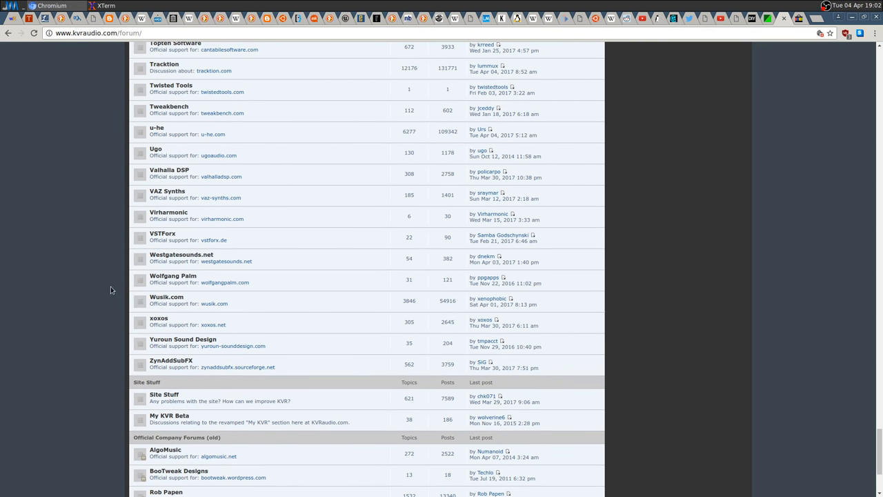
left_click(157, 127)
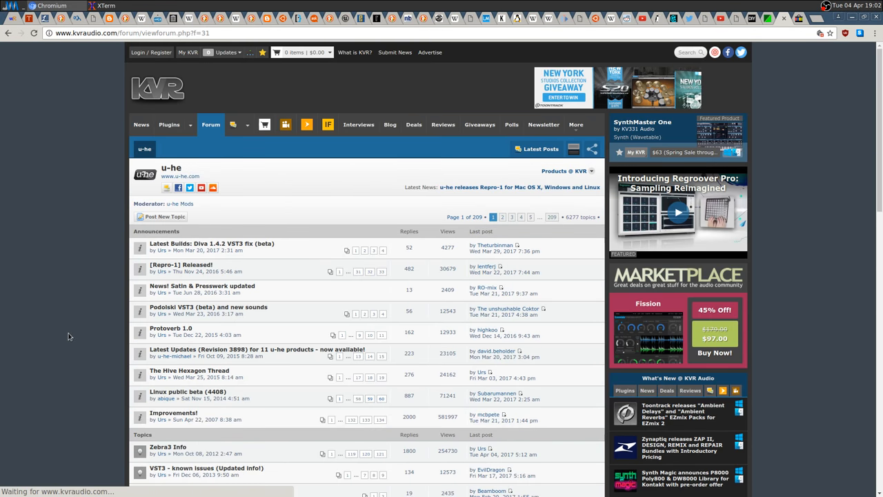
- Return to the Linux public beta (4408) thread and select its whole batch install script
scroll("down", 3)
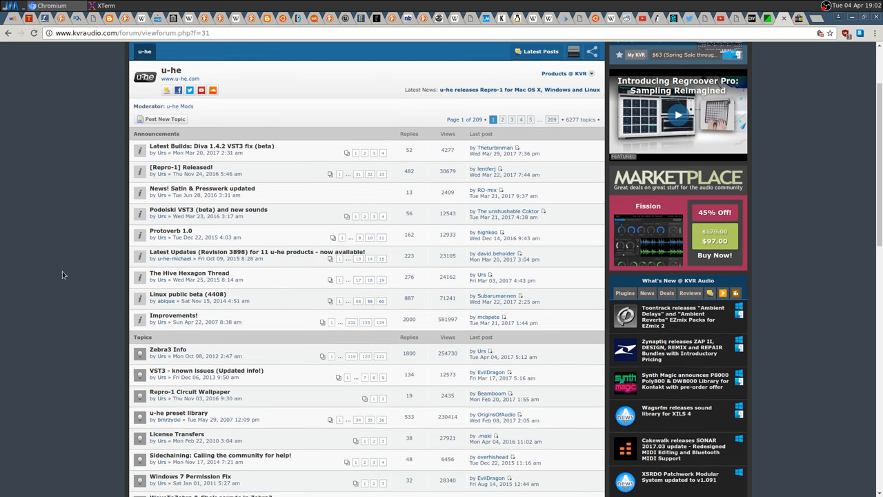
mouse_move(176, 297)
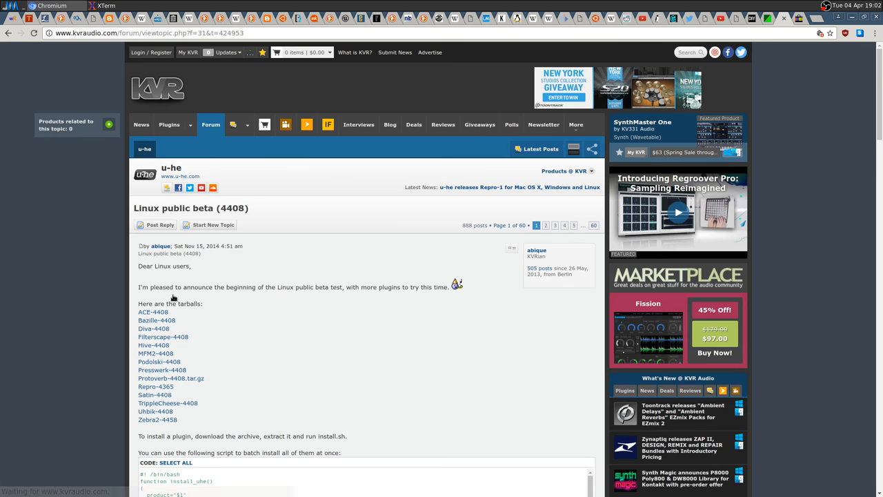
scroll("down", 3)
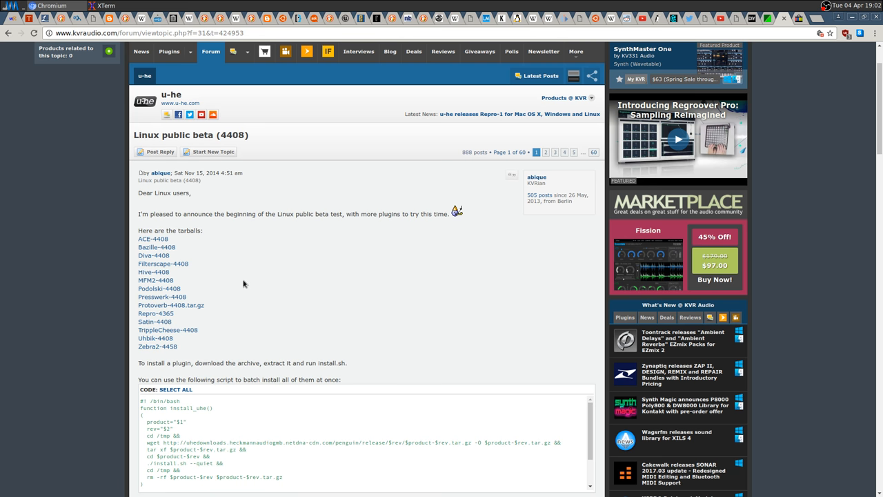
mouse_move(399, 309)
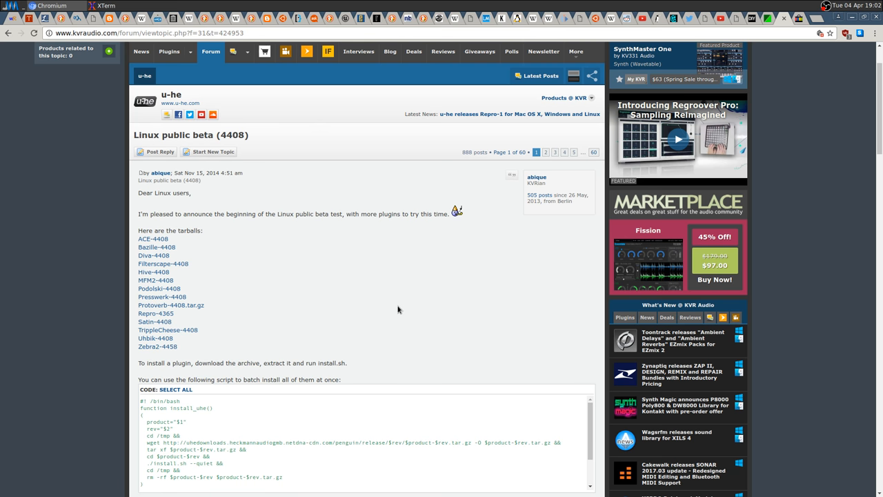
scroll("down", 3)
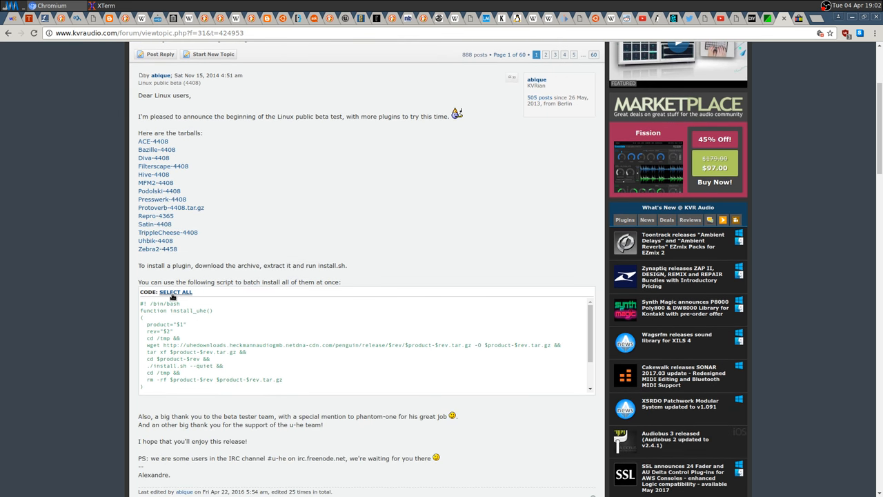
left_click(177, 292)
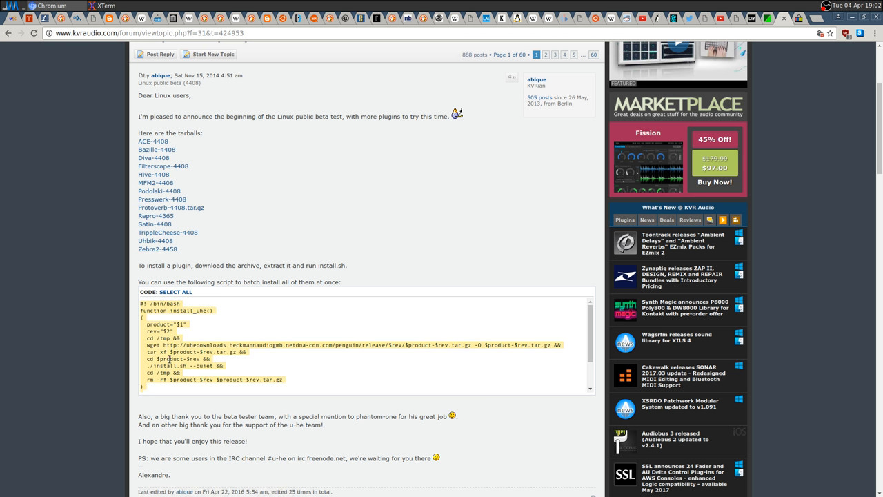
mouse_move(161, 272)
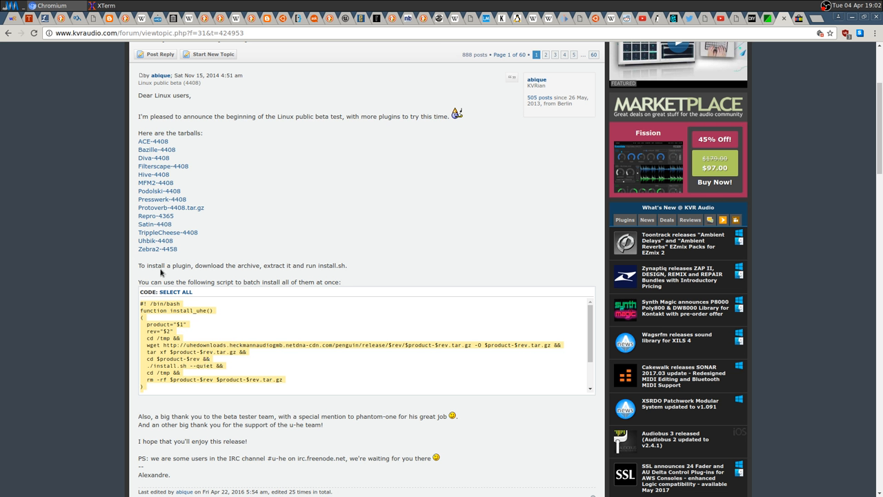
mouse_move(151, 200)
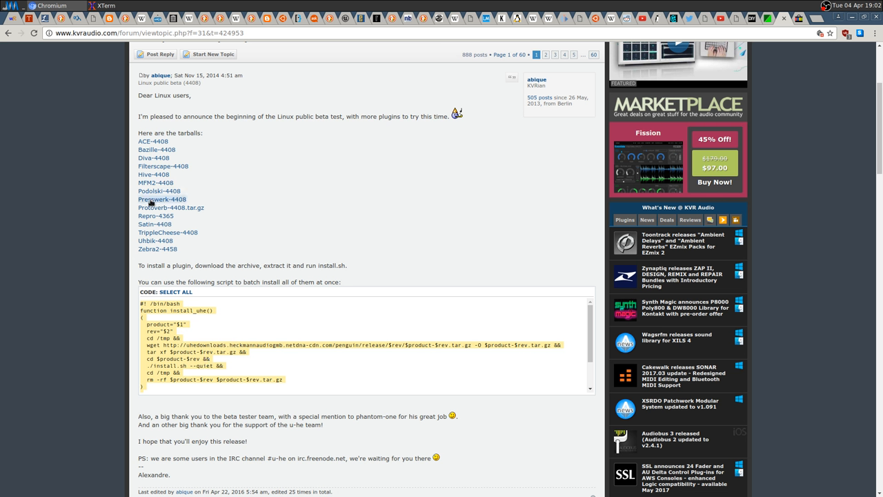
mouse_move(157, 191)
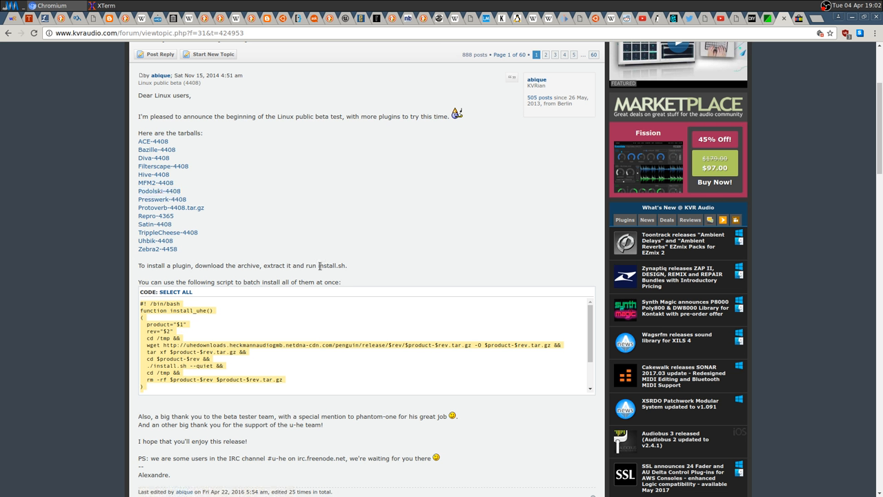
mouse_move(18, 246)
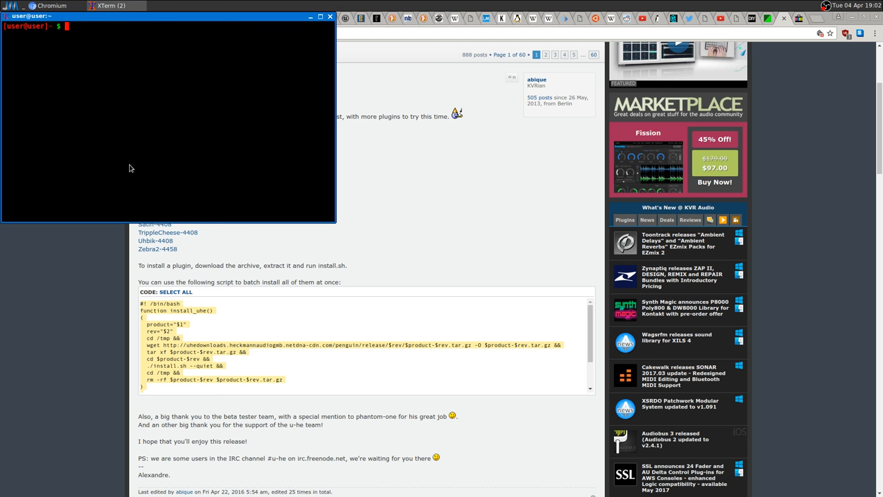
- In nano, write the install_uhe function plus a loop over all 4408 plugins, then exit to the save prompt
type("nano")
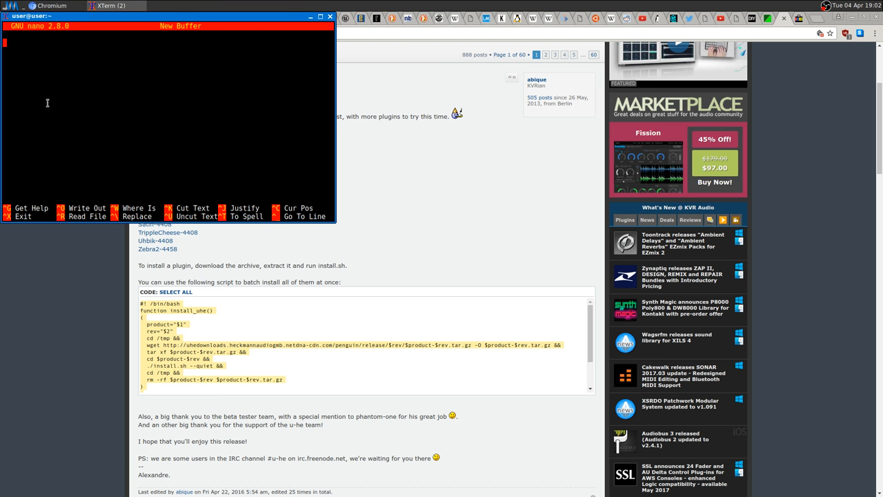
mouse_move(81, 136)
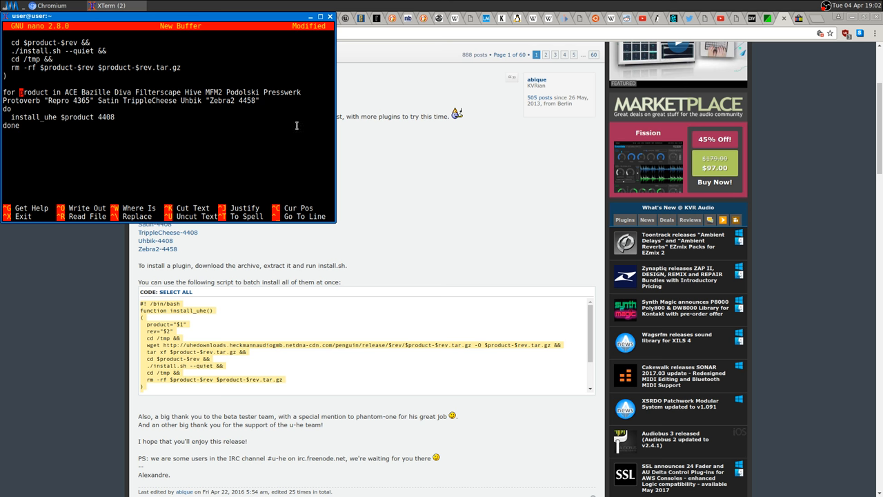
mouse_move(185, 190)
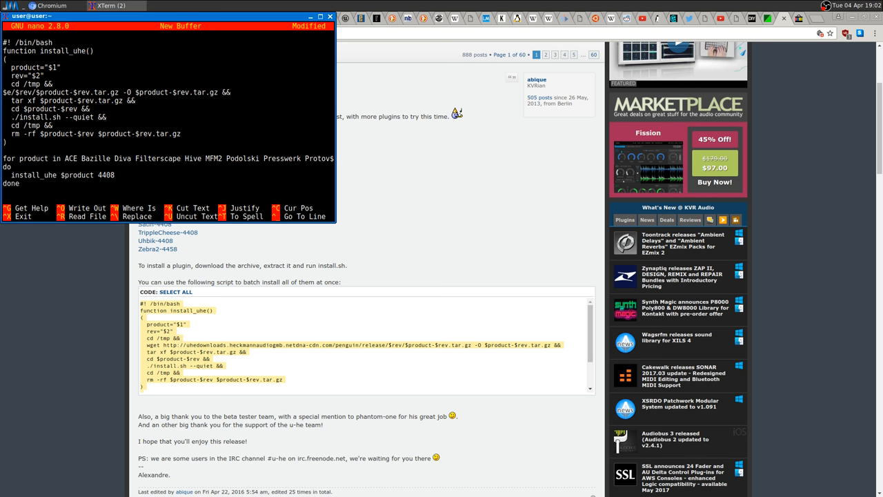
key("ctrl+x")
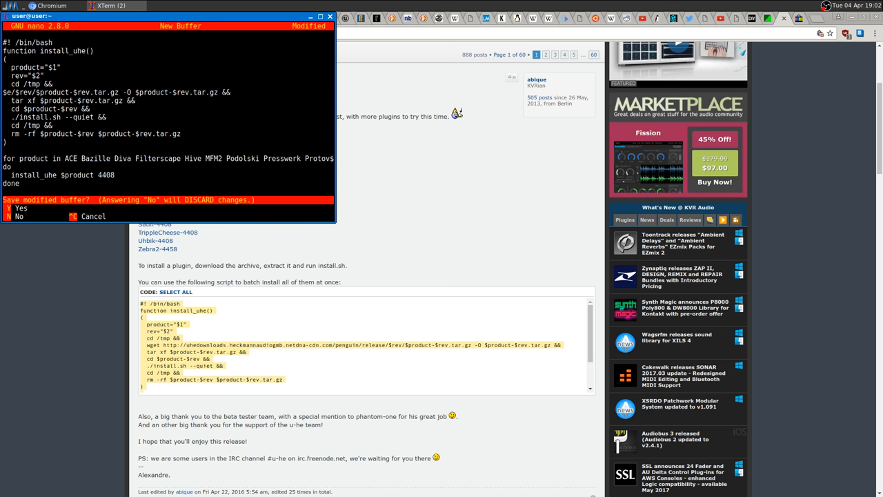
- Save the script as u-he_compilation and run it with bash
key("n")
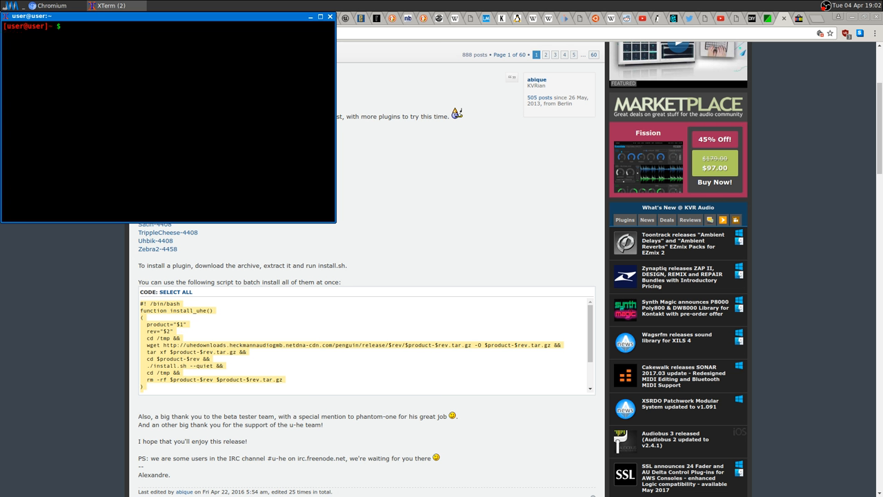
type("bash")
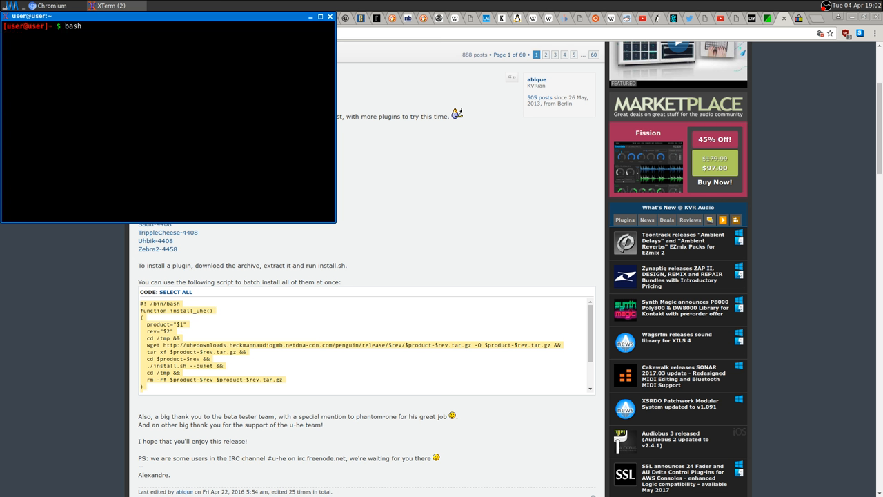
type("u-he_compilation")
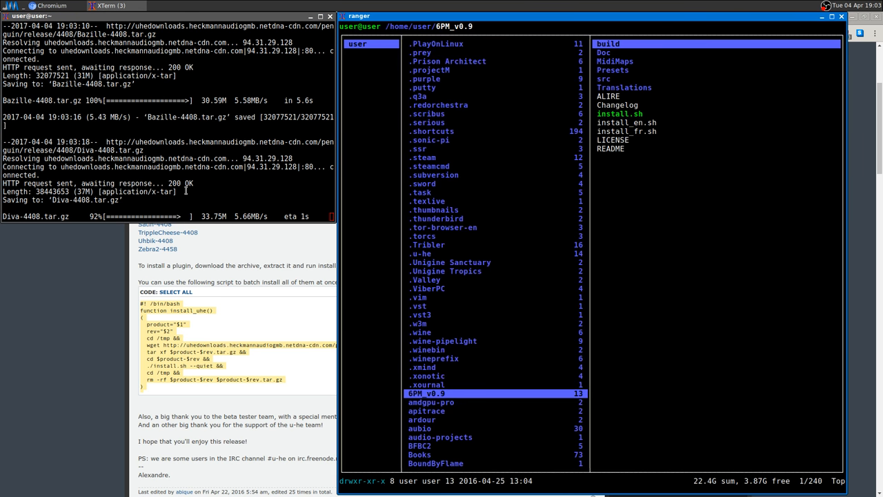
- In ranger, browse ~/.u-he plugin folders like TripleCheese and Protoverb while downloads proceed
left_click(429, 288)
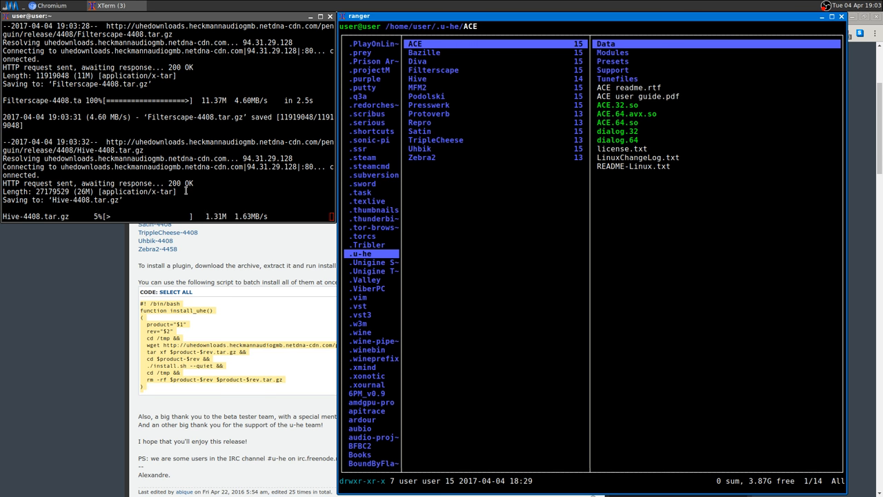
left_click(435, 139)
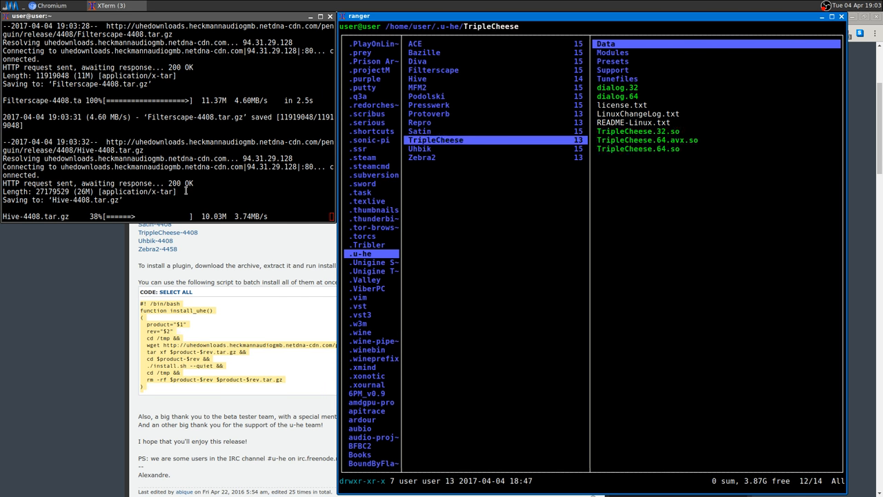
left_click(428, 105)
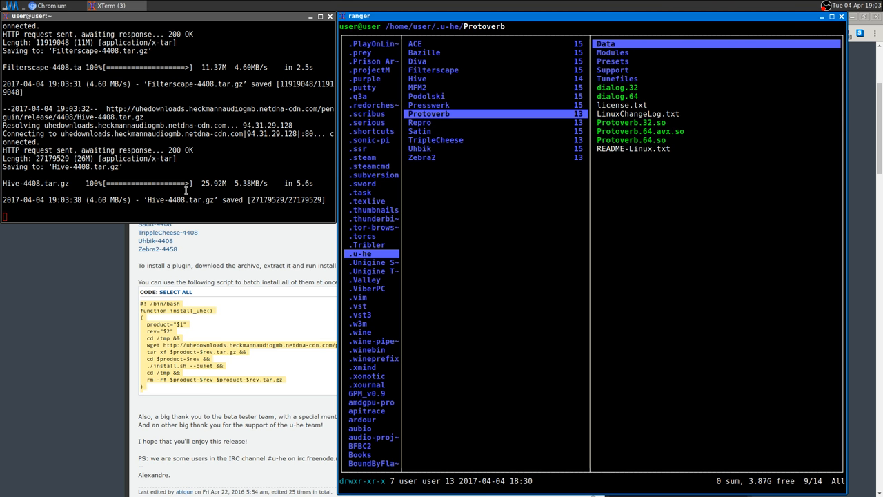
left_click(435, 139)
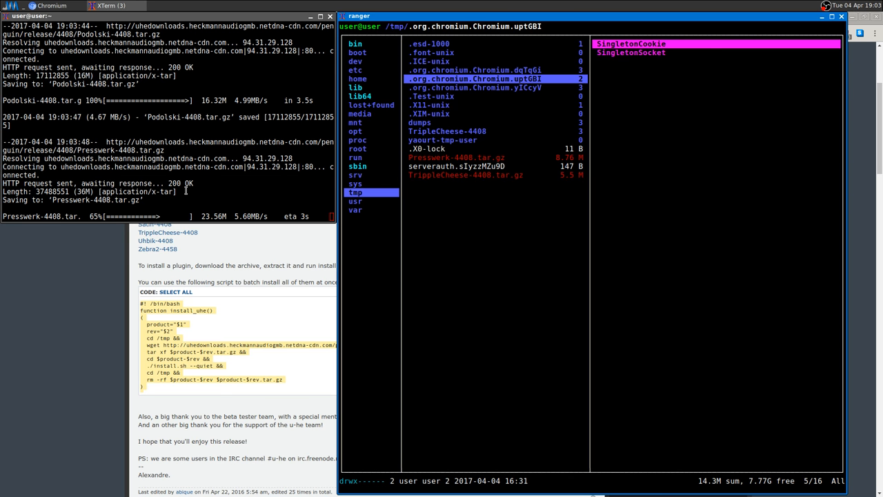
- Quit ranger after the script finishes downloading Uhbik and Zebra2
left_click(447, 131)
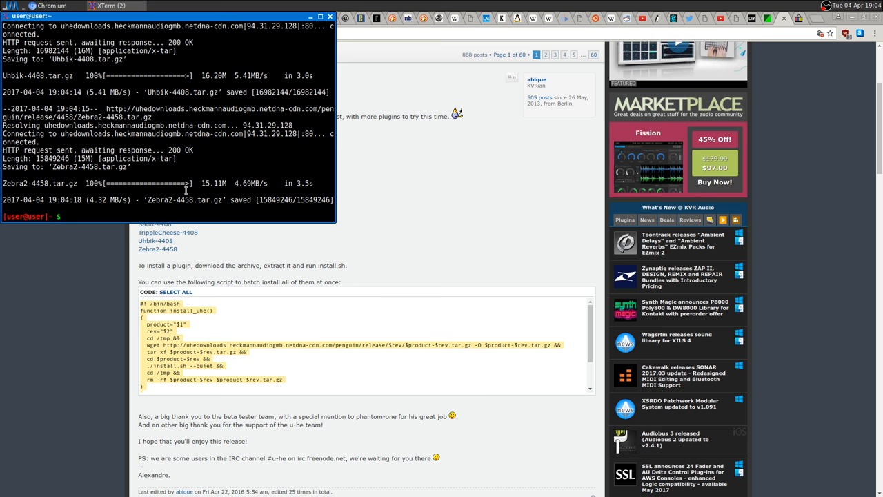
- Launch the Carla plugin host from the shell prompt
type("yaourt u-he")
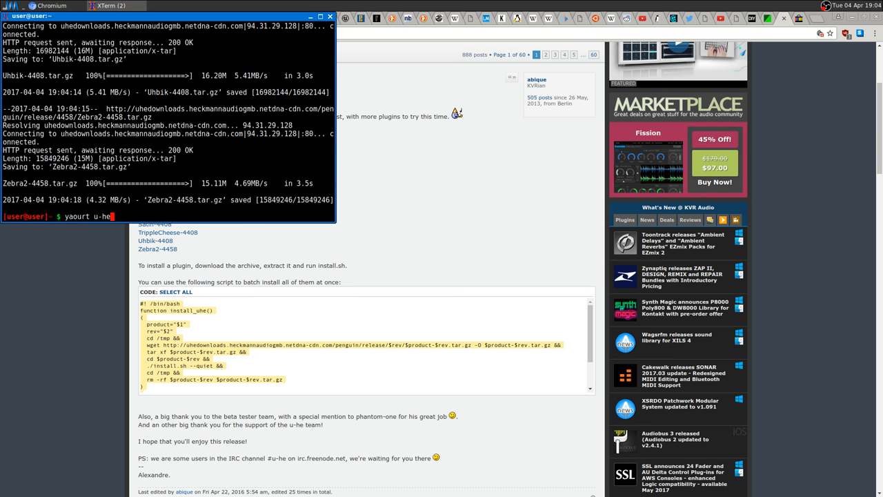
type("./u-he_compilation")
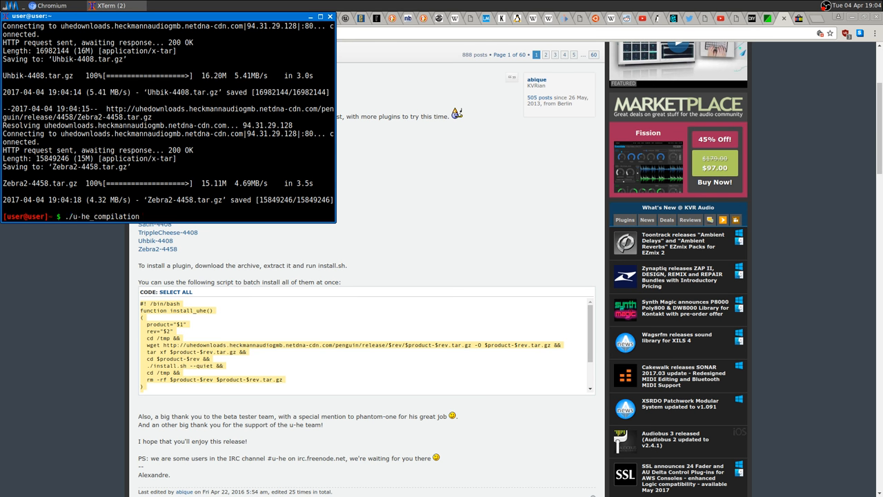
type("carla")
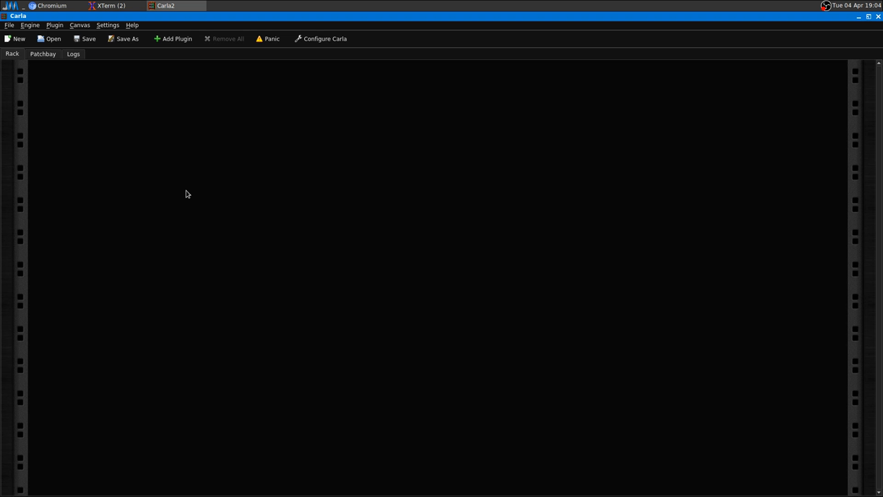
mouse_move(71, 79)
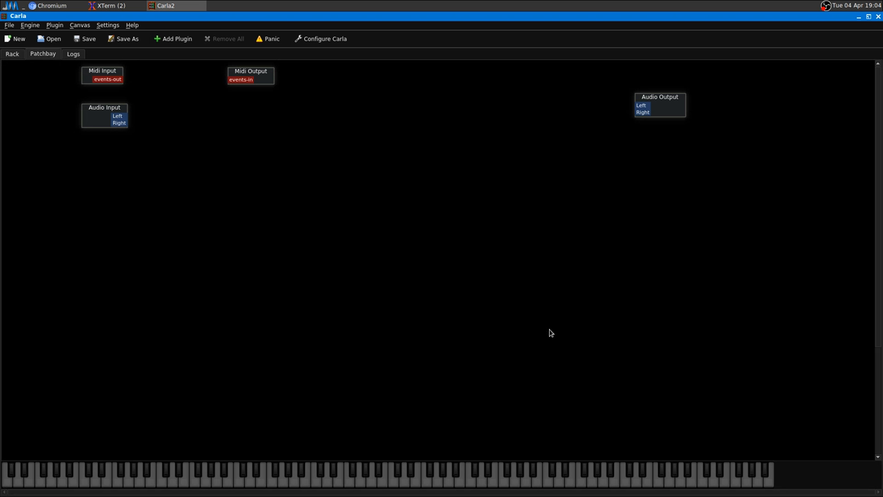
- Refresh Carla's Add plugin list and scroll to the new u-he VST2 plugins like ACE, Diva, Zebra
left_click(174, 39)
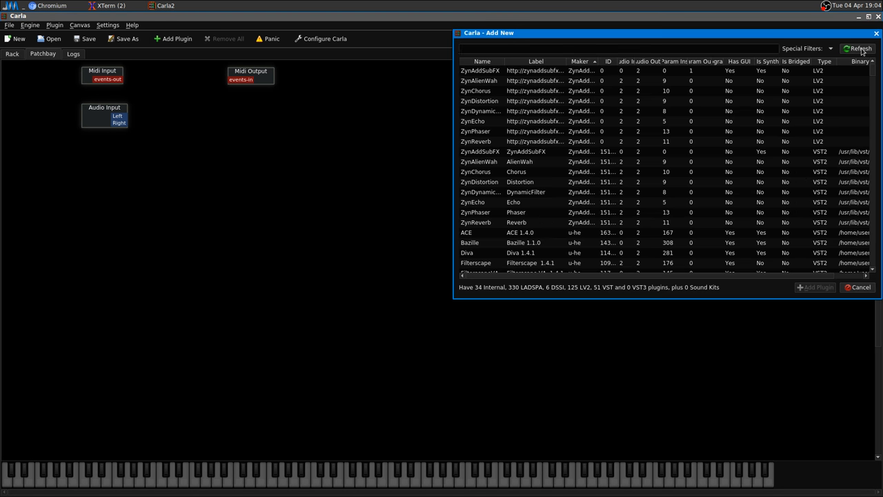
left_click(858, 48)
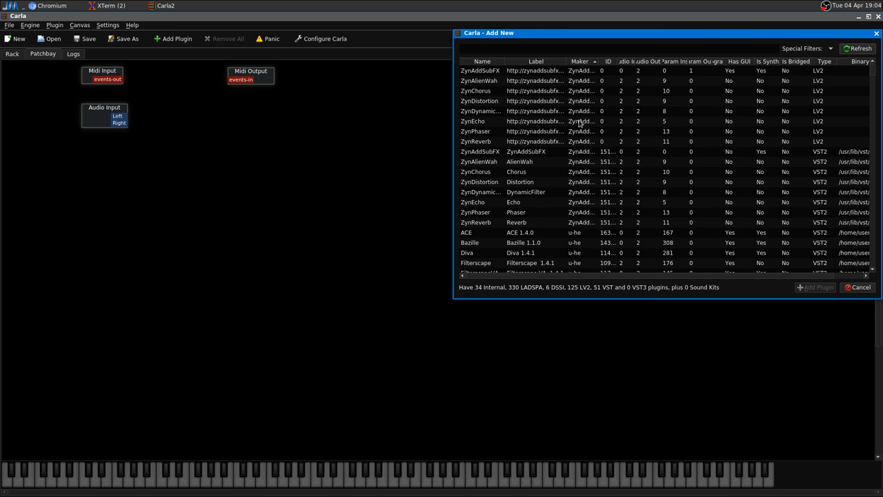
scroll("down", 3)
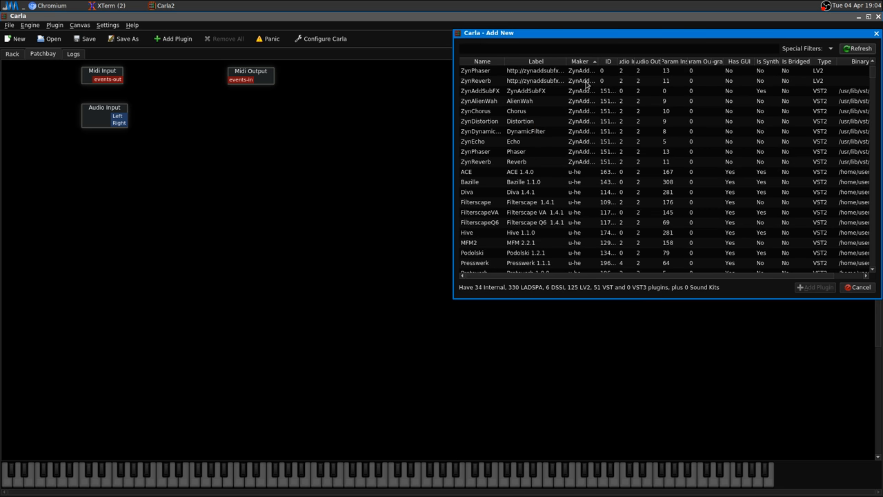
scroll("down", 3)
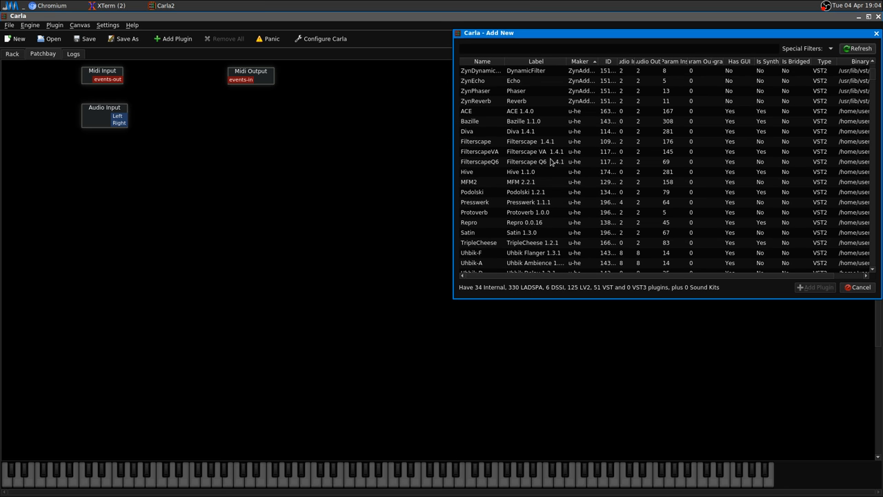
scroll("down", 3)
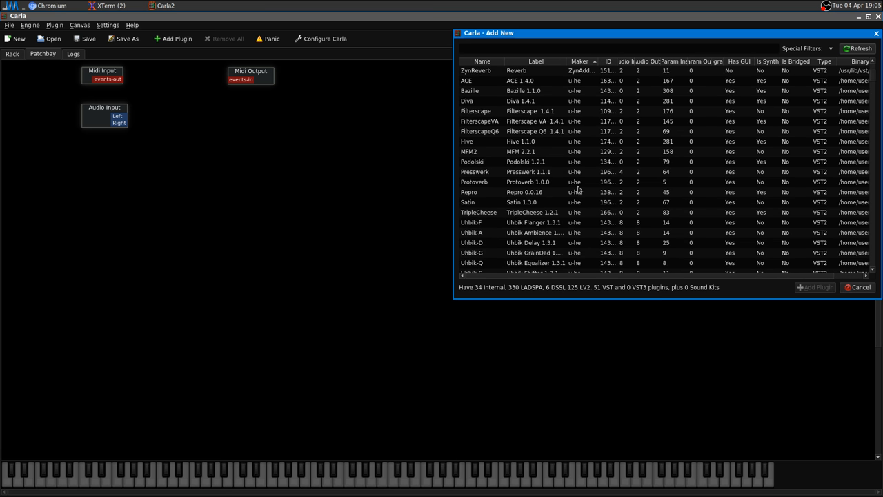
scroll("down", 3)
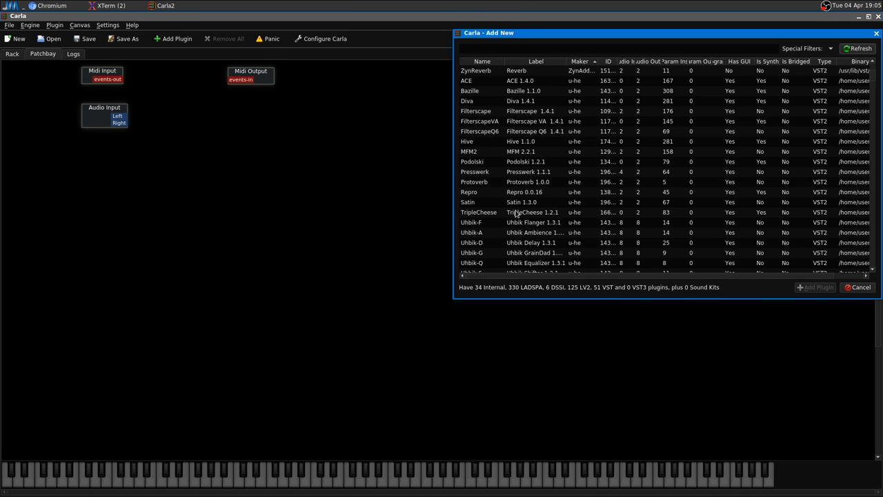
mouse_move(498, 212)
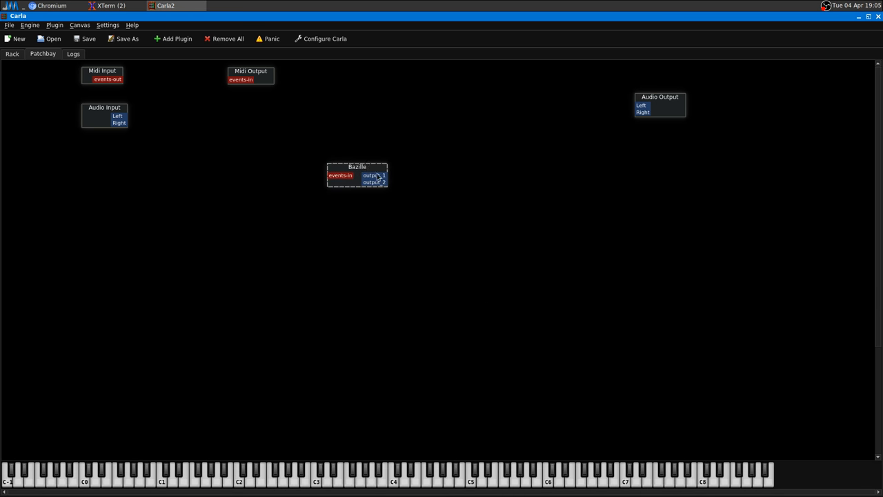
- Wire Bazille's outputs to Audio Output Left/Right, then open, dismiss the demo notice, and close its GUI
left_click_drag(385, 175, 635, 104)
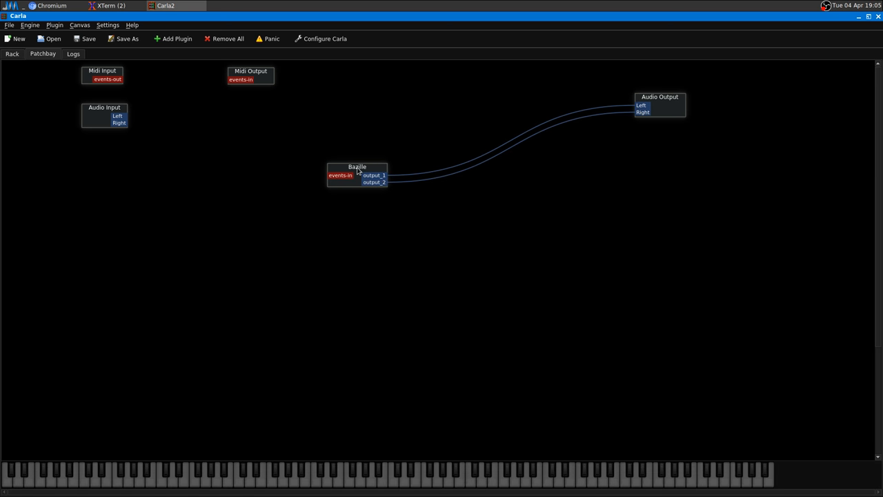
double_click(356, 167)
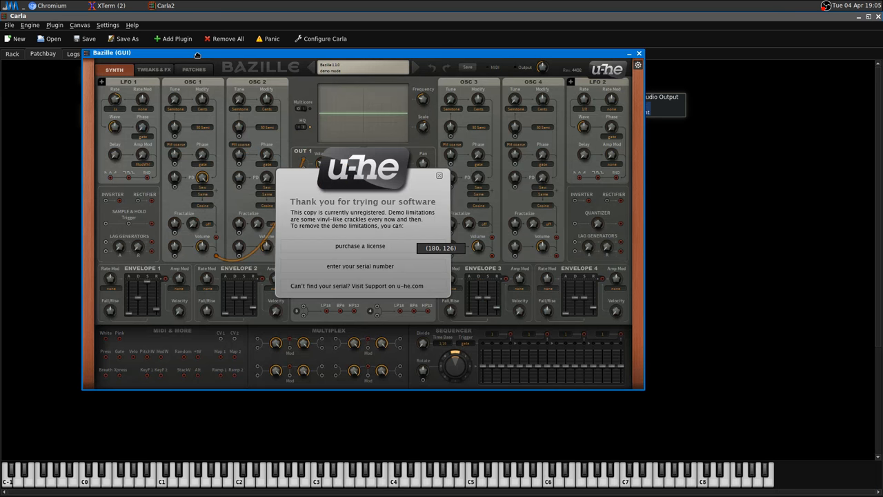
left_click(502, 483)
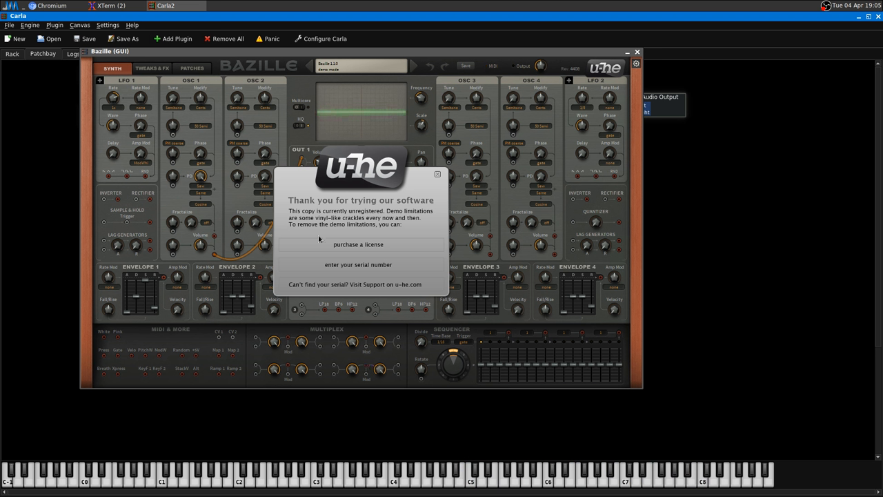
mouse_move(375, 214)
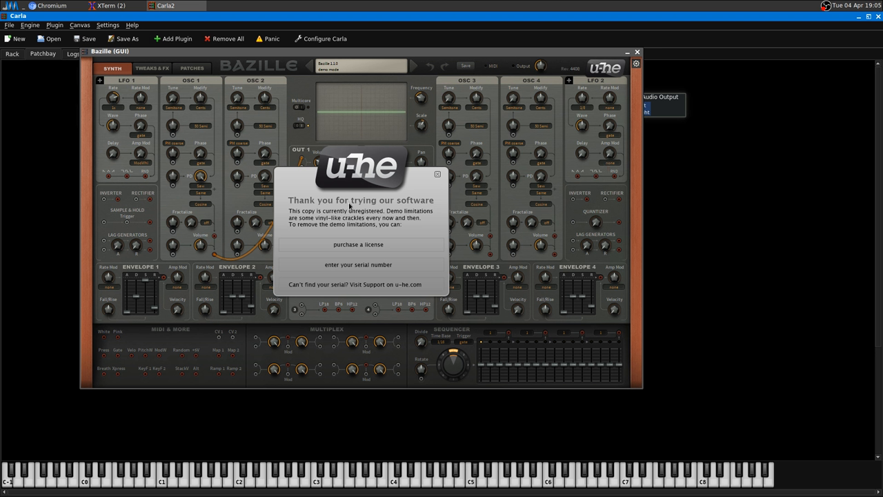
mouse_move(349, 194)
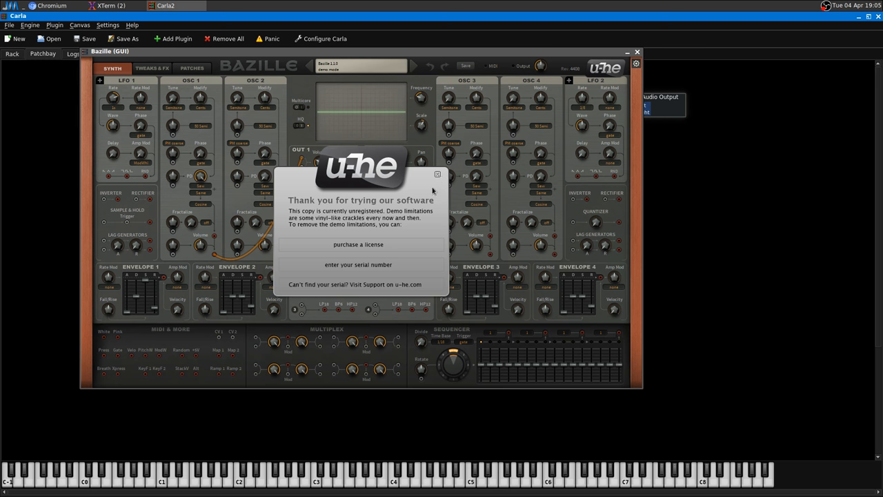
left_click(437, 173)
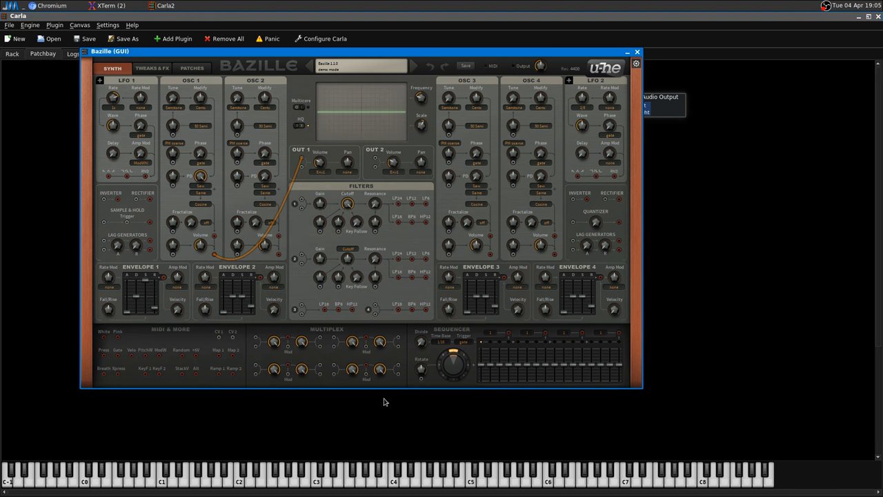
left_click(435, 484)
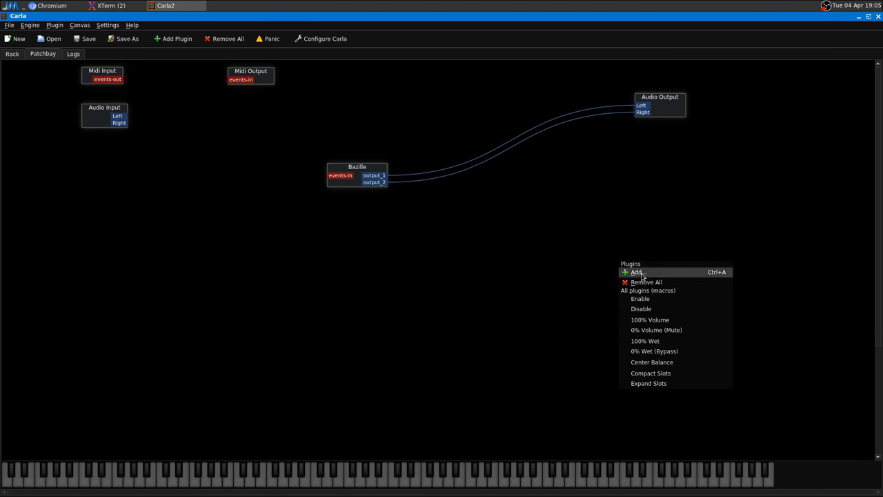
- Add TripleCheese, play C2 on the virtual keyboard to test it, and close its GUI
left_click(636, 272)
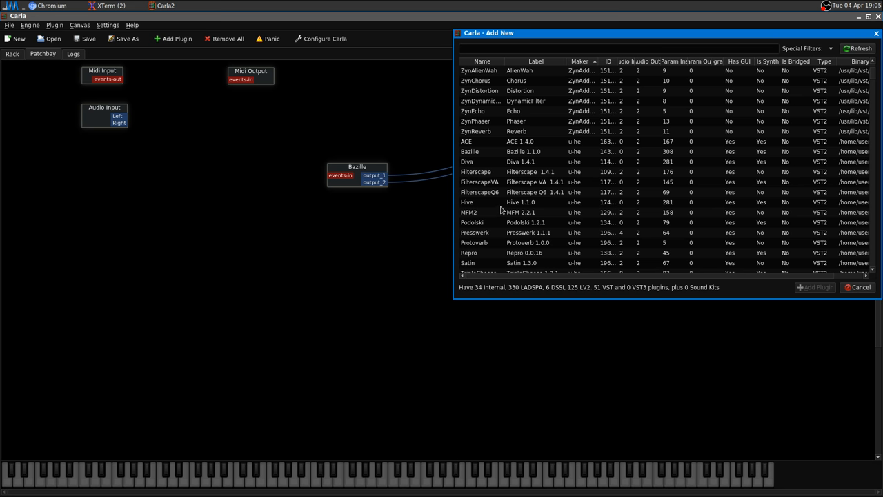
scroll("down", 3)
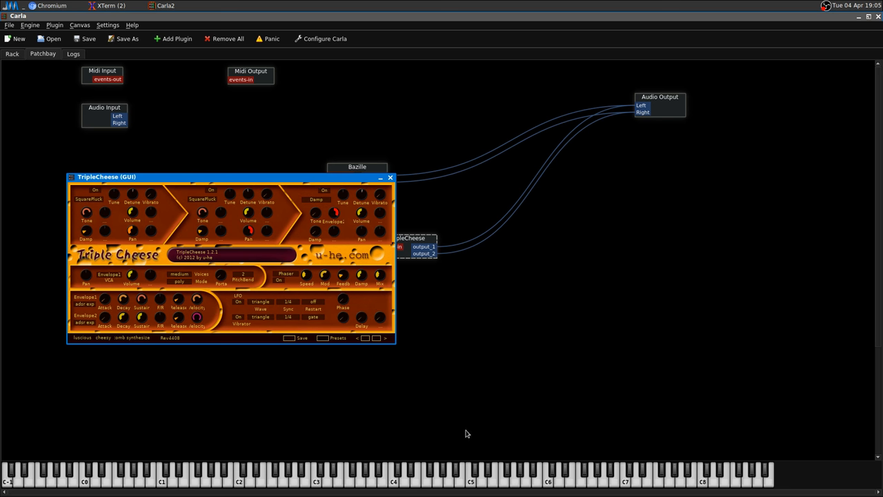
left_click(238, 472)
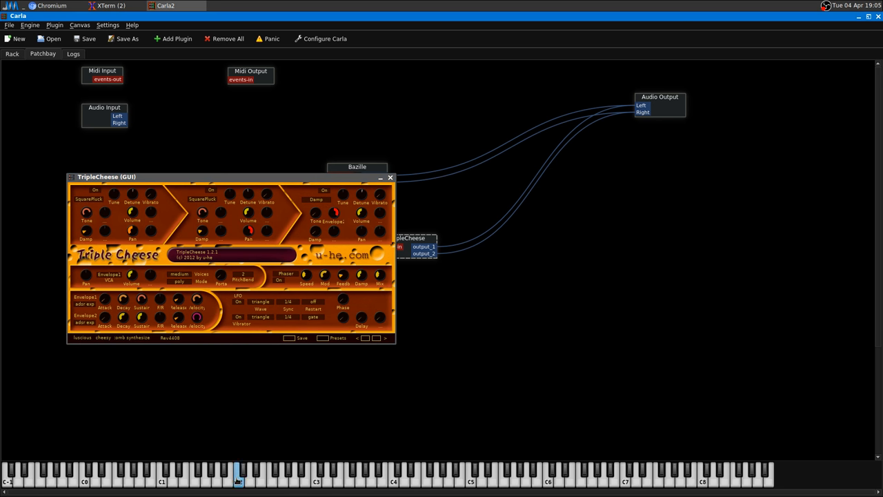
left_click(326, 480)
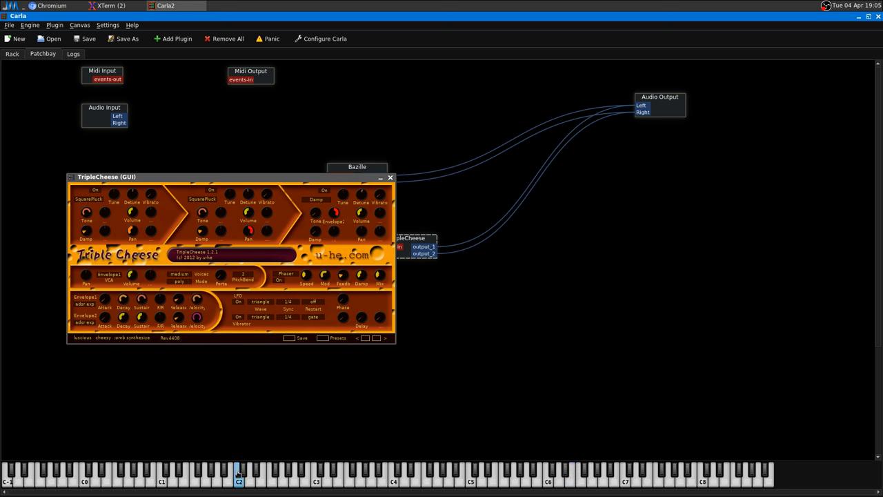
mouse_move(138, 184)
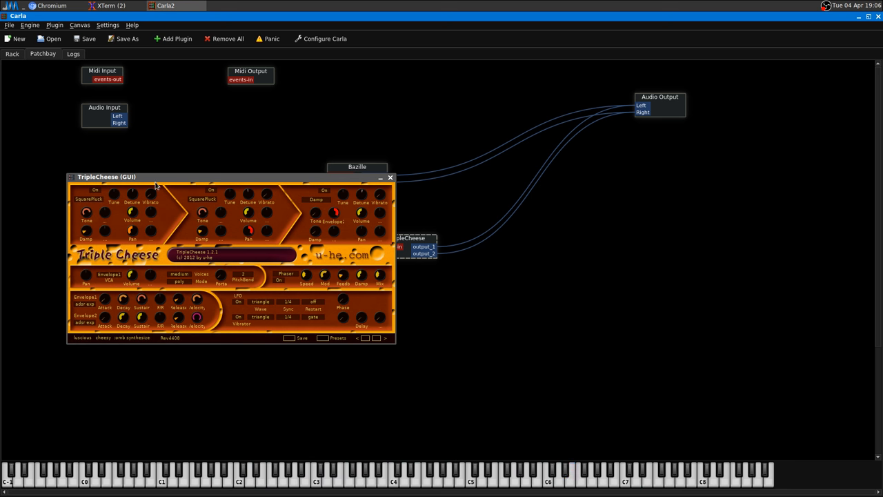
left_click(391, 178)
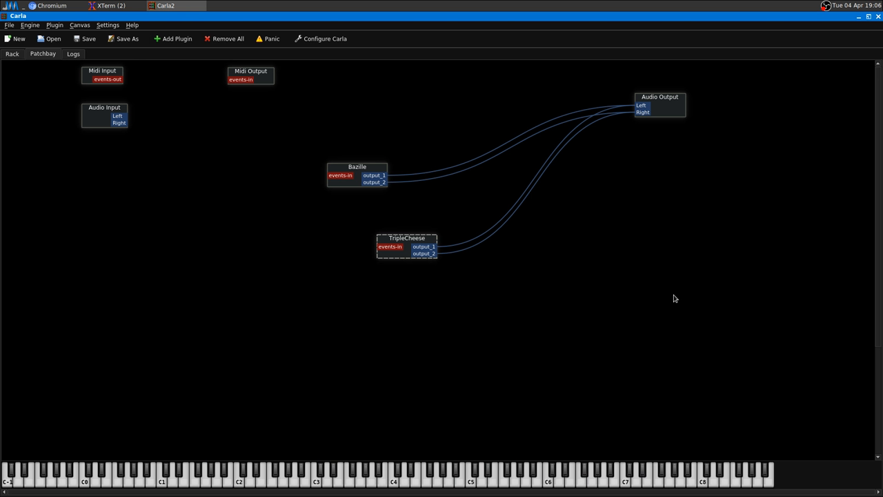
mouse_move(495, 381)
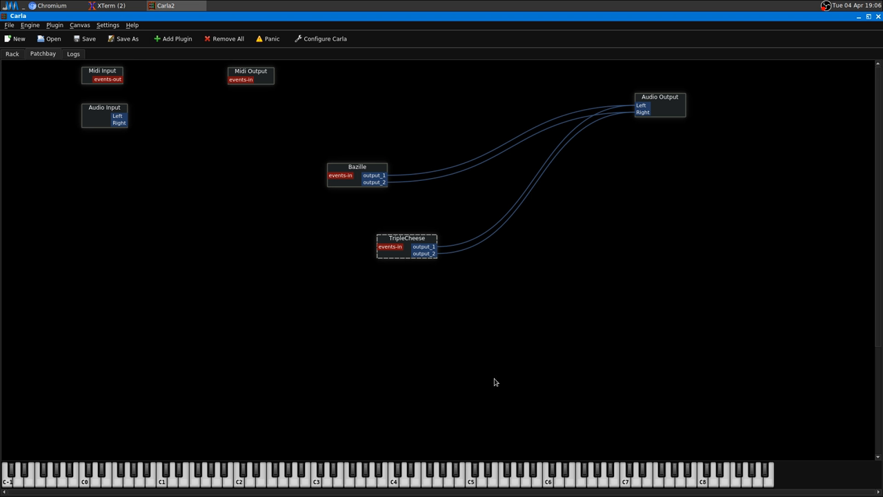
mouse_move(589, 328)
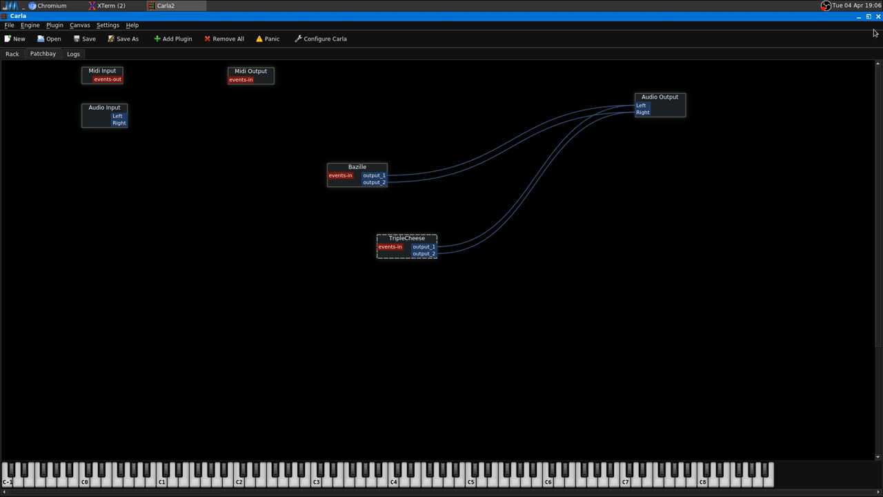
mouse_move(876, 29)
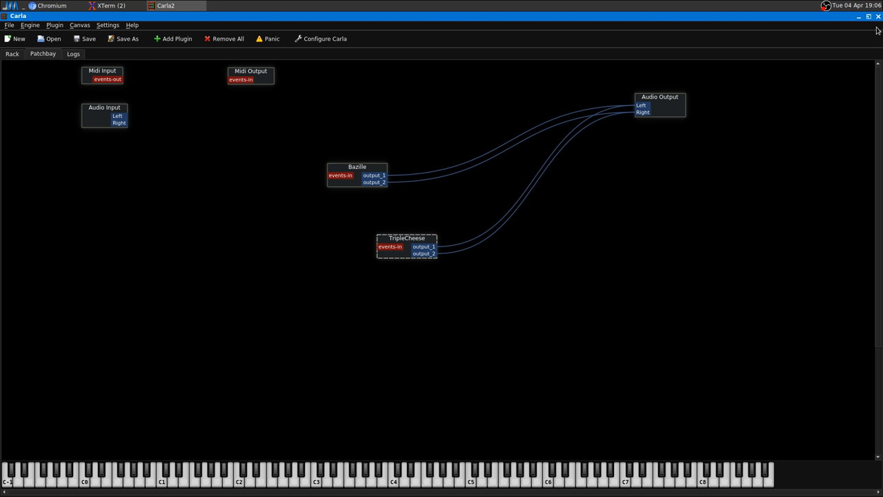